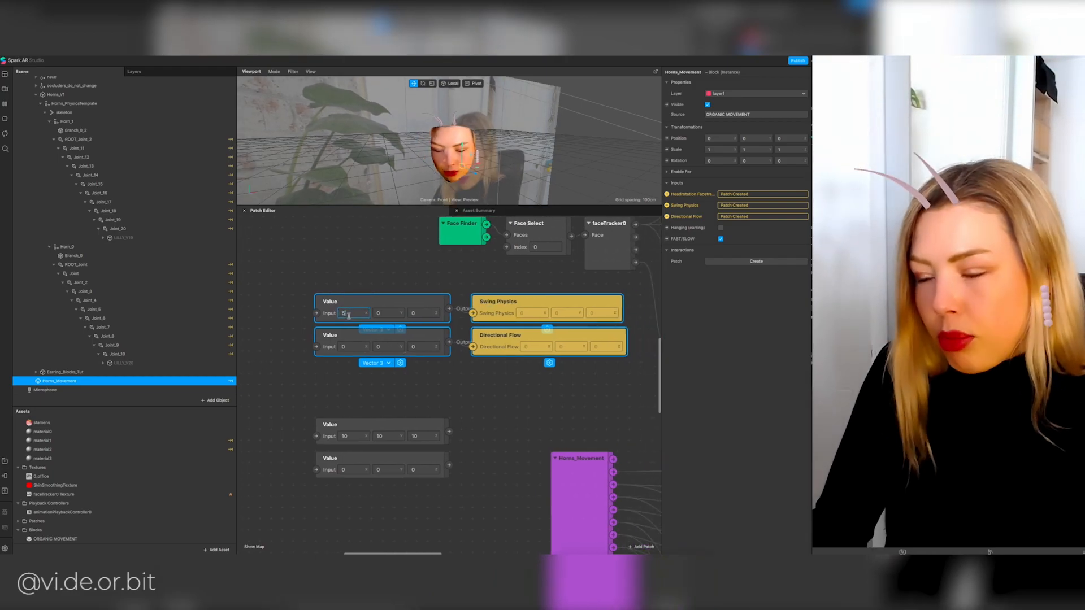
- Enter the Swing Physics value 10 and Directional Flow value 0.1 in the Value patches
{"action": "type", "text": "5"}
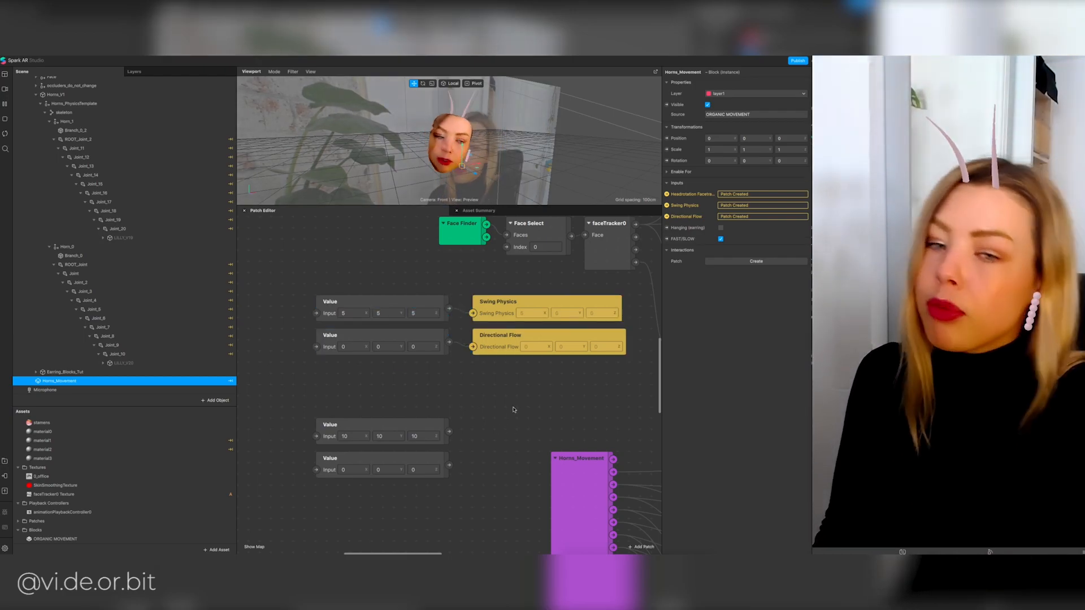
{"action": "left_click", "coordinate": [354, 313]}
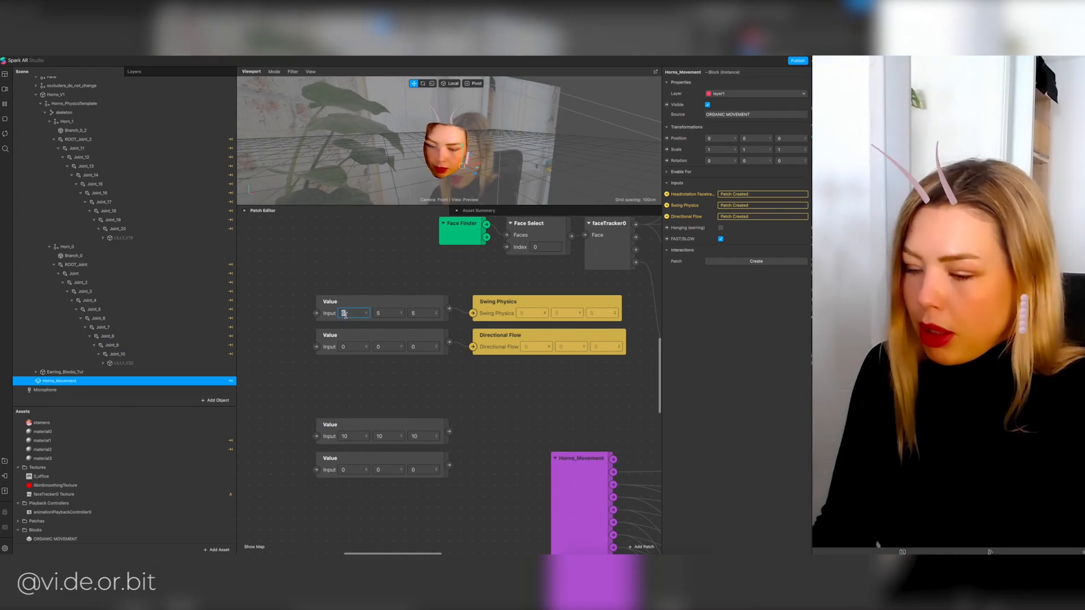
{"action": "type", "text": "10"}
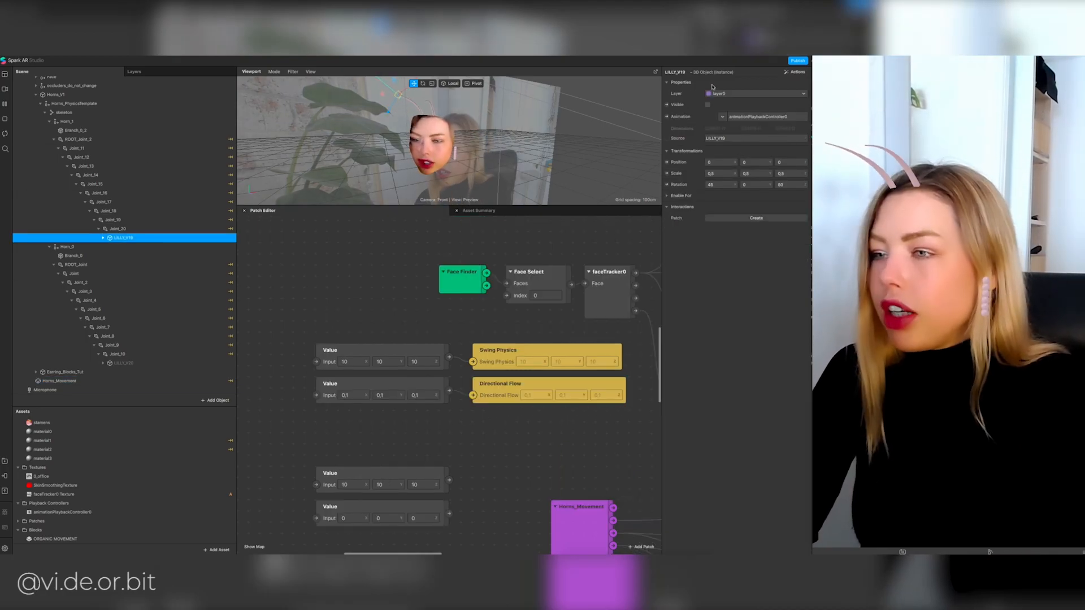
- Tick Visible on the lily objects under both horn tip joints
{"action": "left_click", "coordinate": [707, 104]}
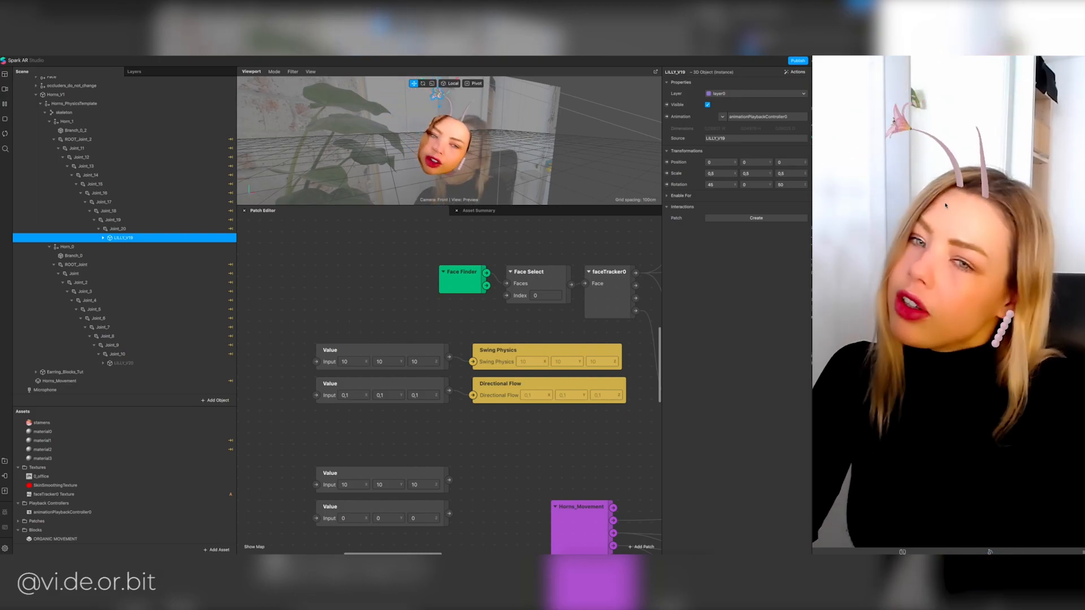
{"action": "left_click", "coordinate": [122, 363]}
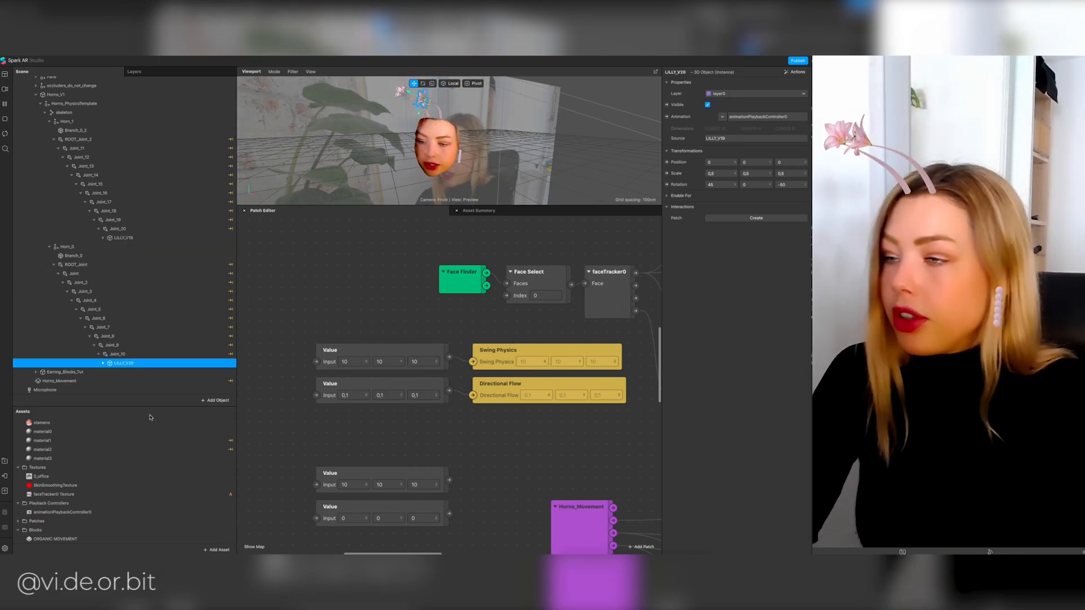